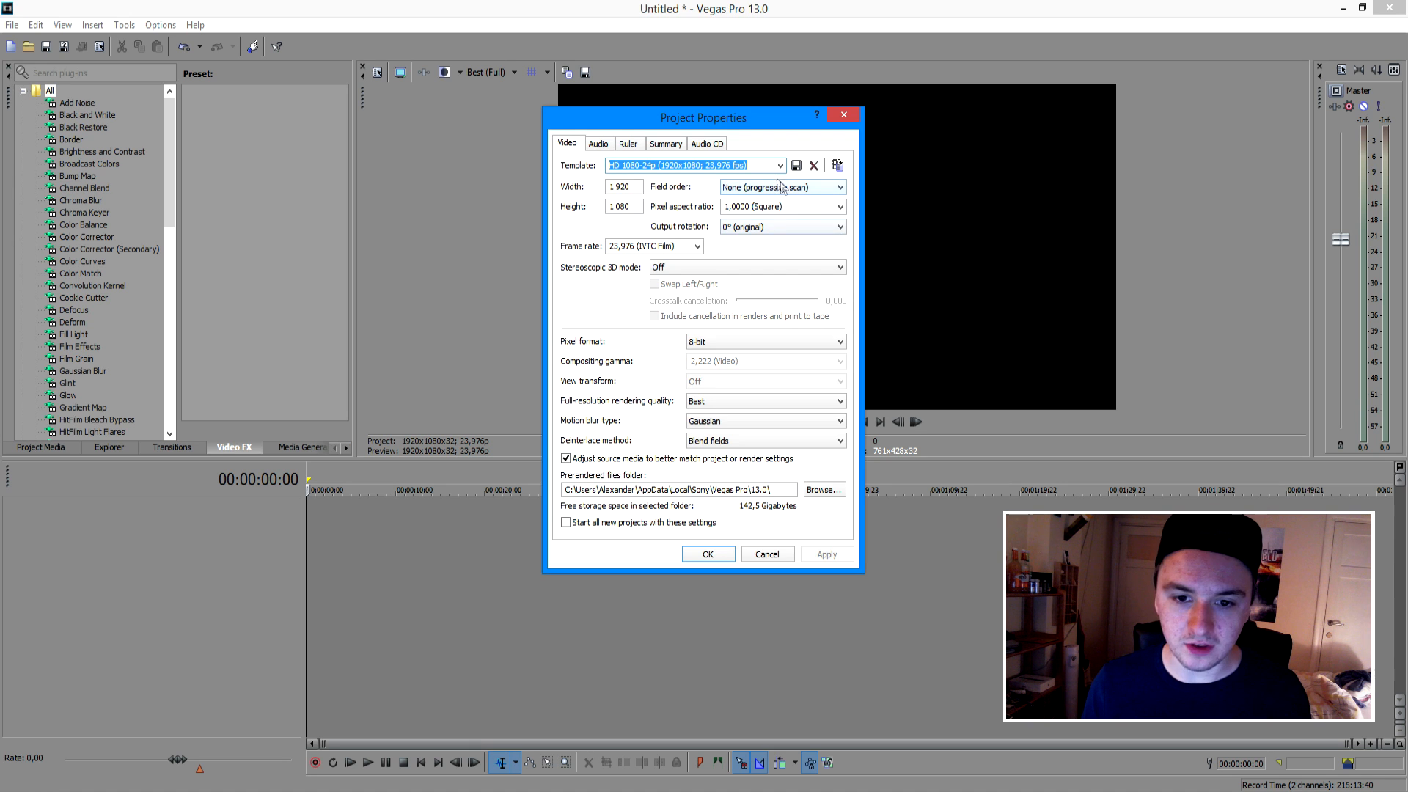
- Choose the 4K 16:9 (4096x2304) template and enter a frame rate of 60
{"action": "left_click", "coordinate": [777, 166]}
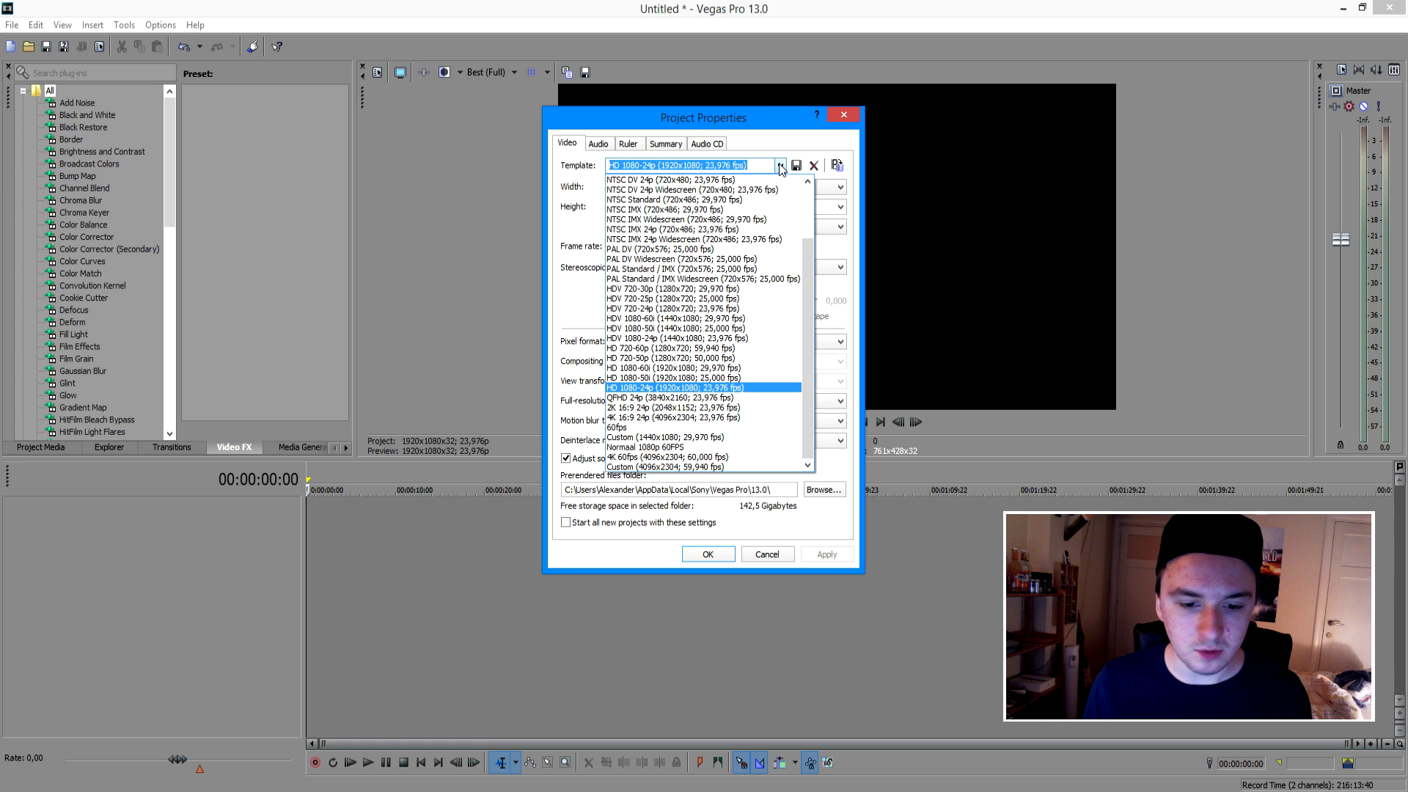
{"action": "left_click", "coordinate": [686, 418]}
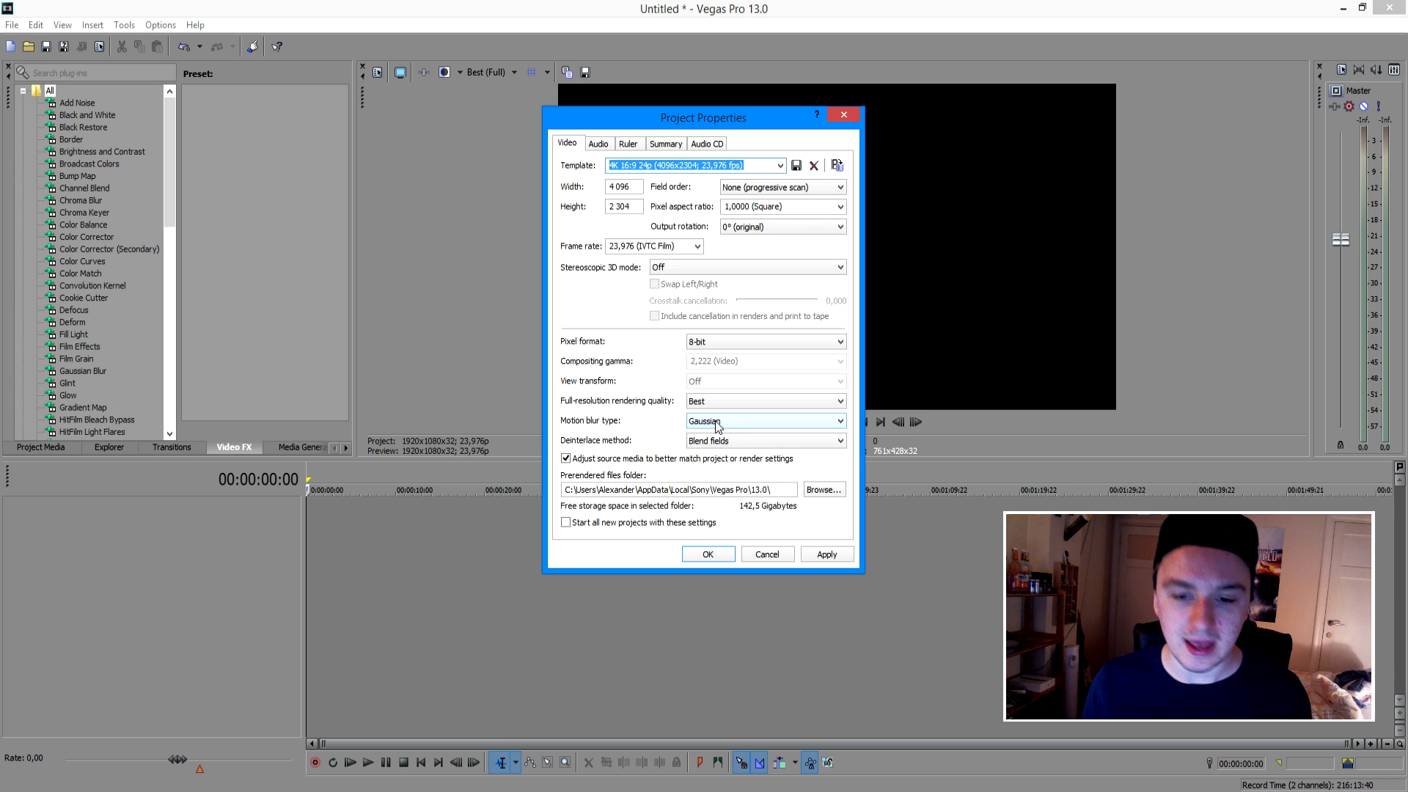
{"action": "mouse_move", "coordinate": [733, 371]}
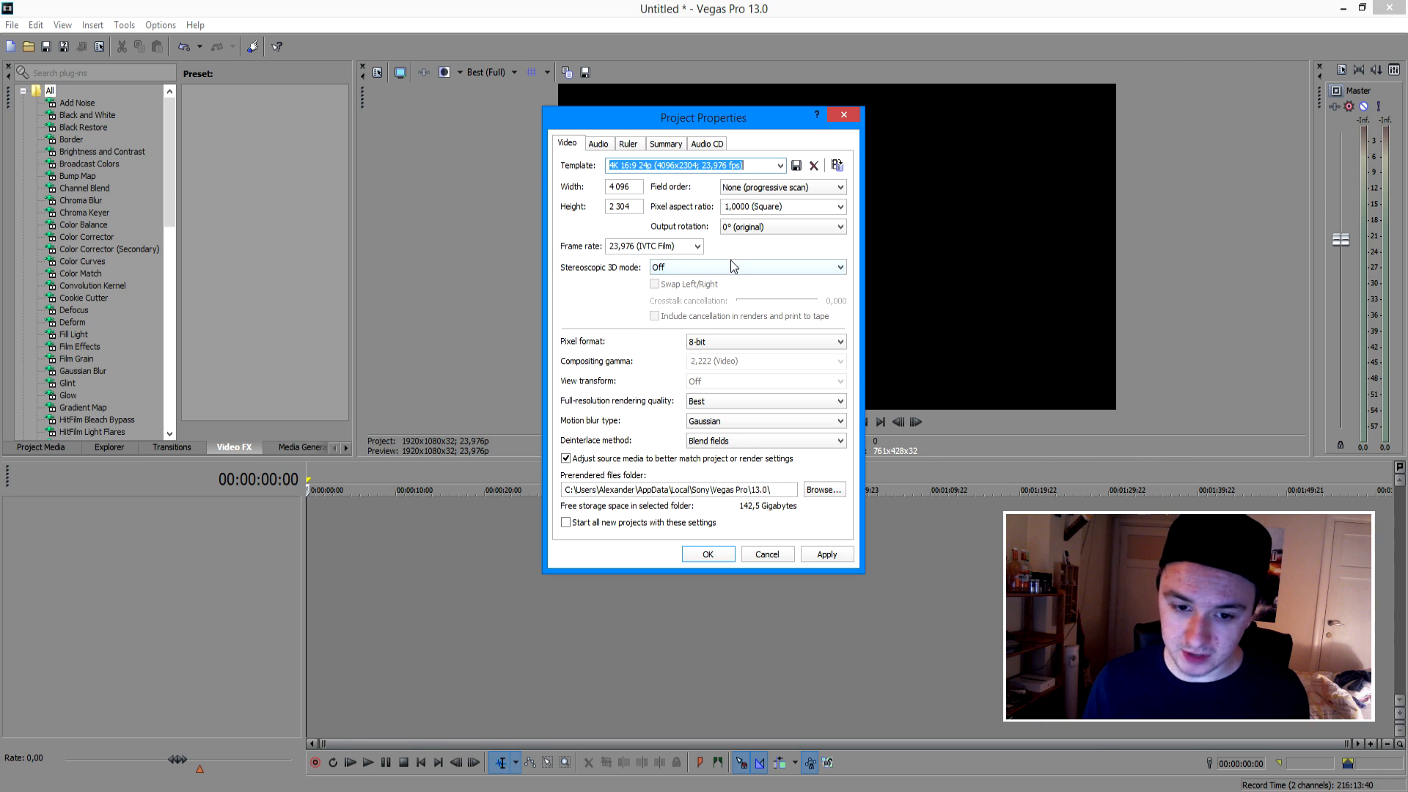
{"action": "type", "text": "60"}
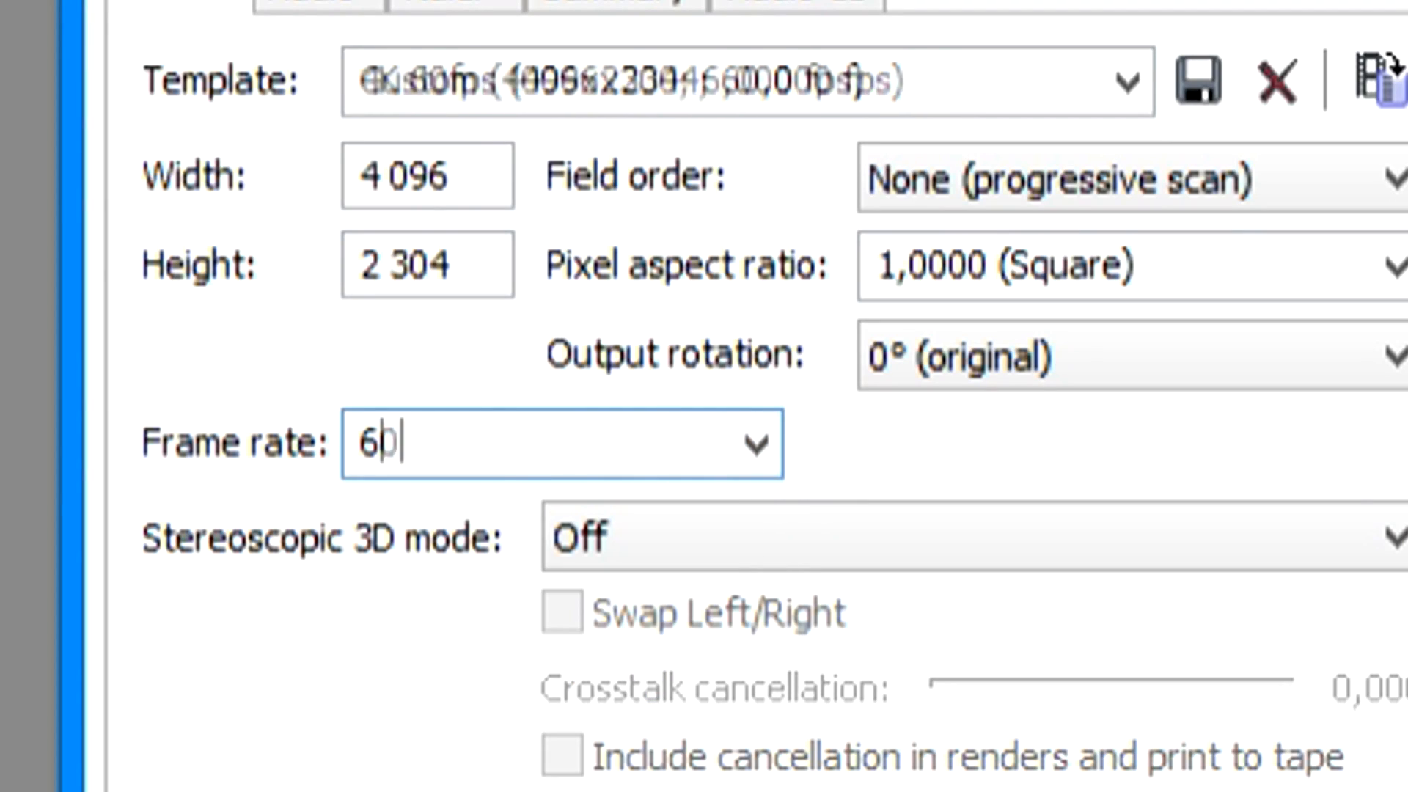
{"action": "type", "text": "0.0"}
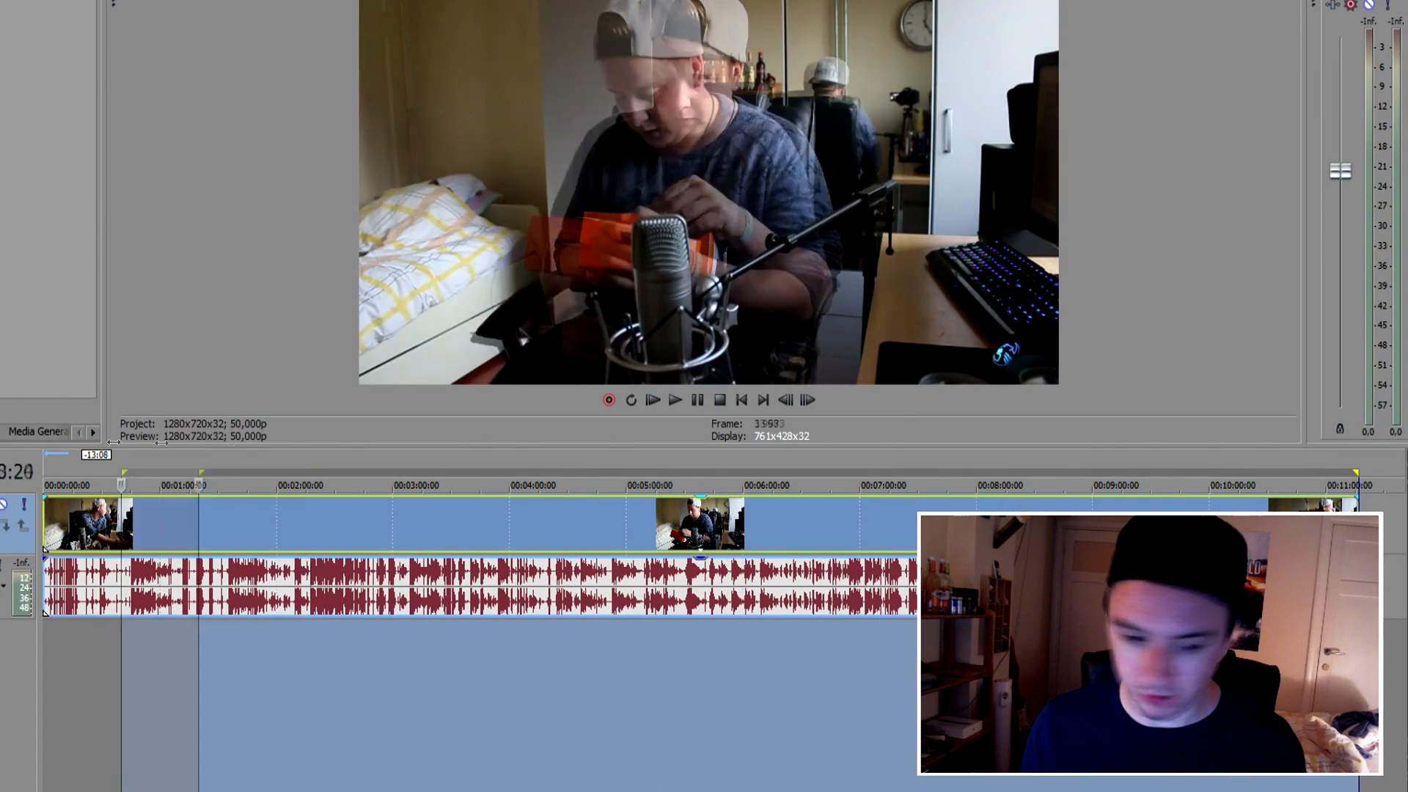
- Launch Render As from the File menu to reach the WMV output templates
{"action": "left_click", "coordinate": [24, 41]}
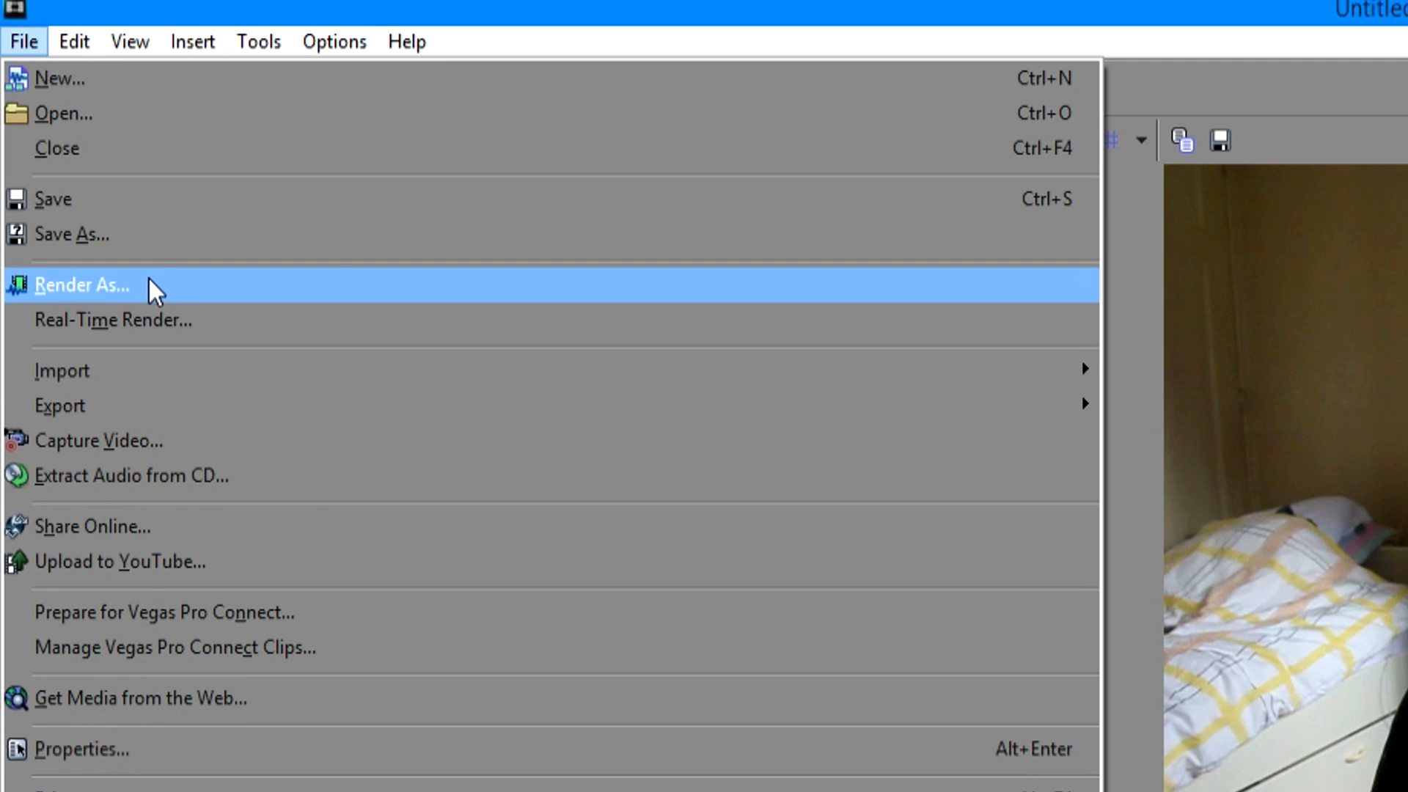
{"action": "left_click", "coordinate": [82, 285]}
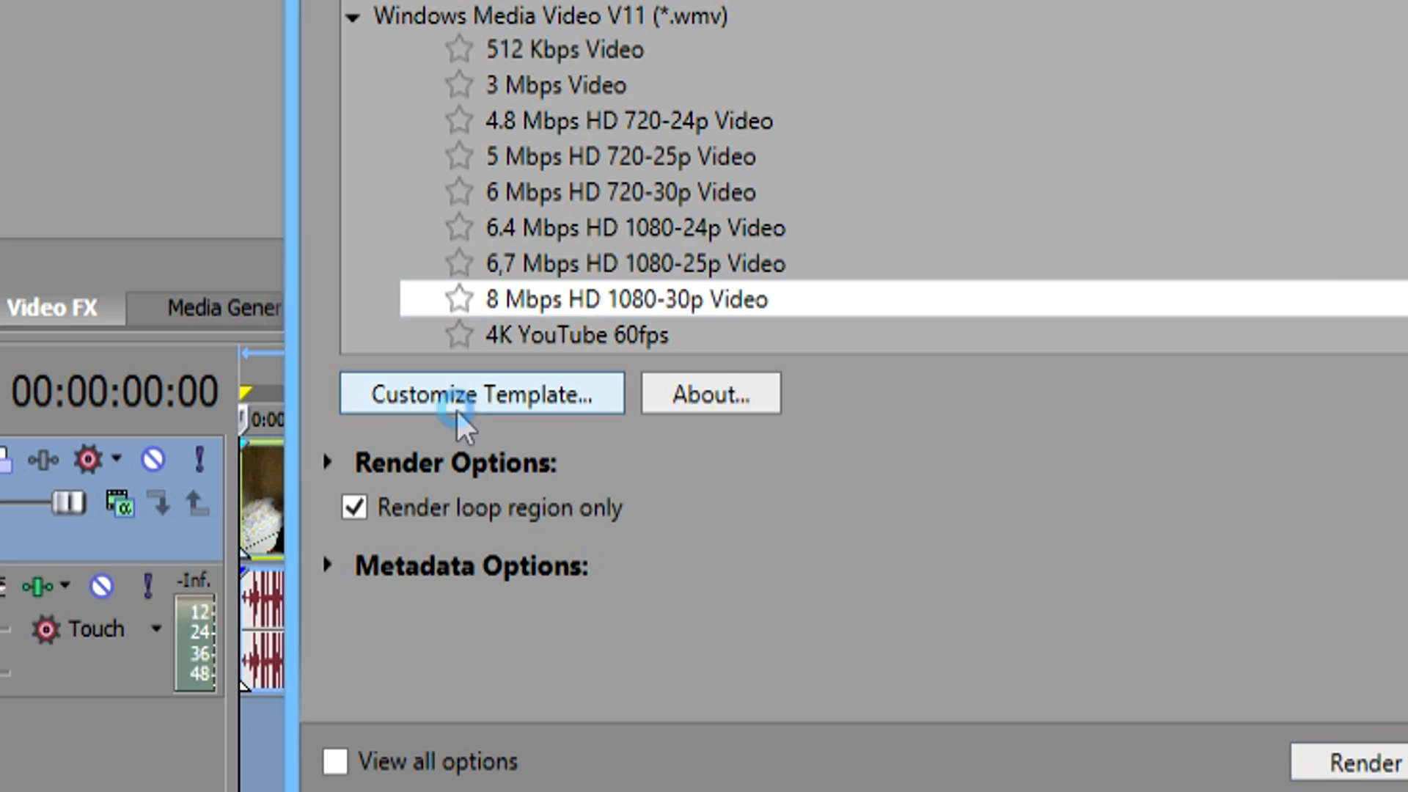
- Customize the WMV template to a custom 4096-pixel width and start rendering
{"action": "left_click", "coordinate": [481, 393]}
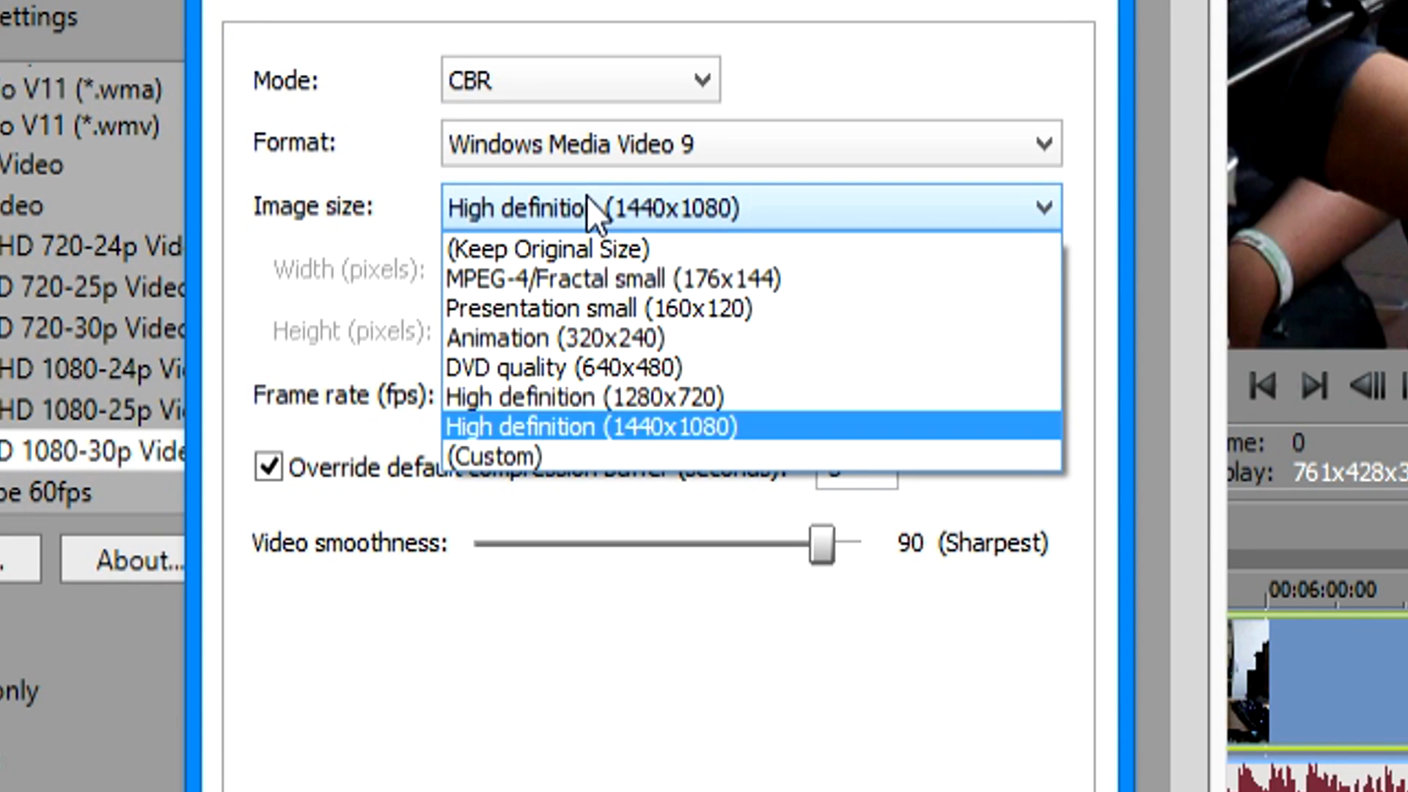
{"action": "left_click", "coordinate": [495, 456]}
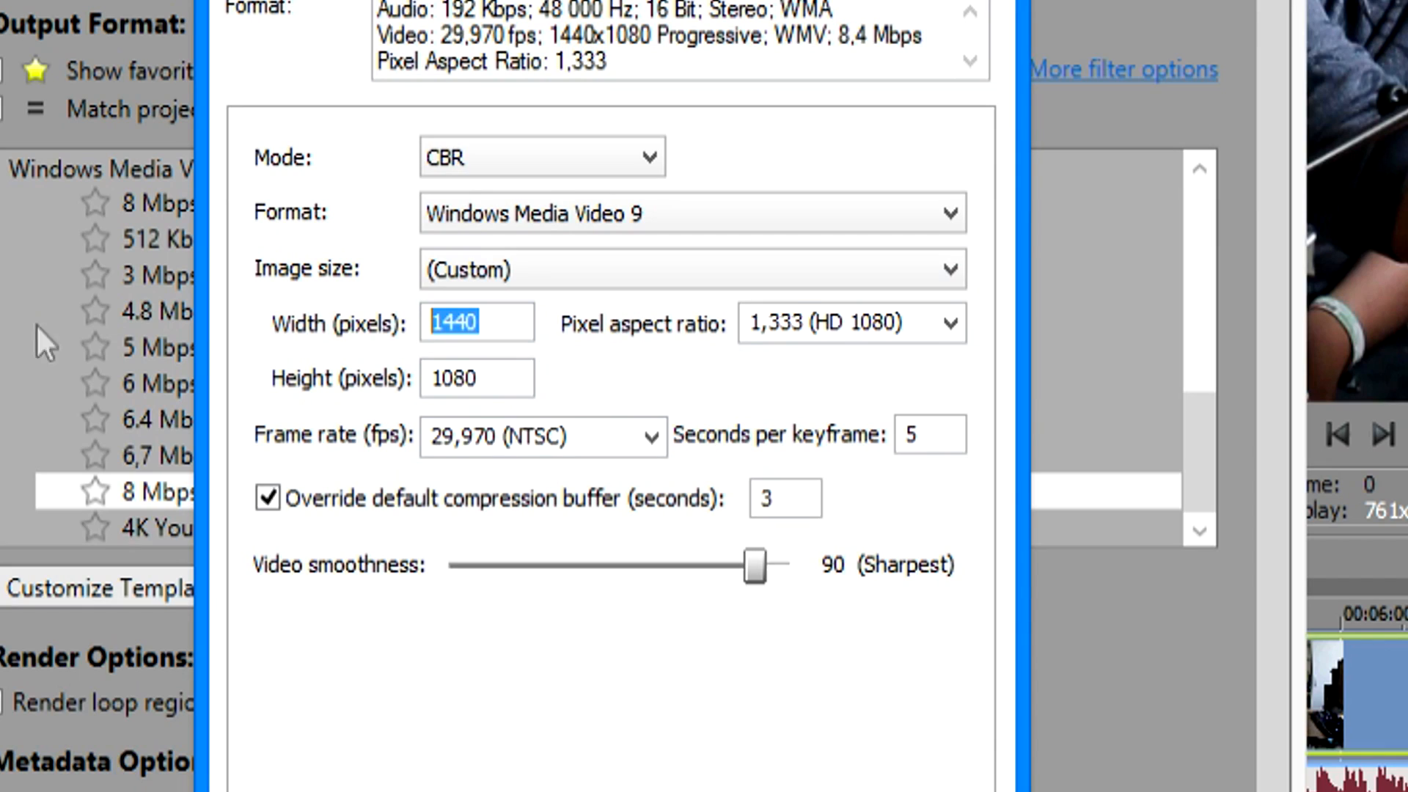
{"action": "type", "text": "4096"}
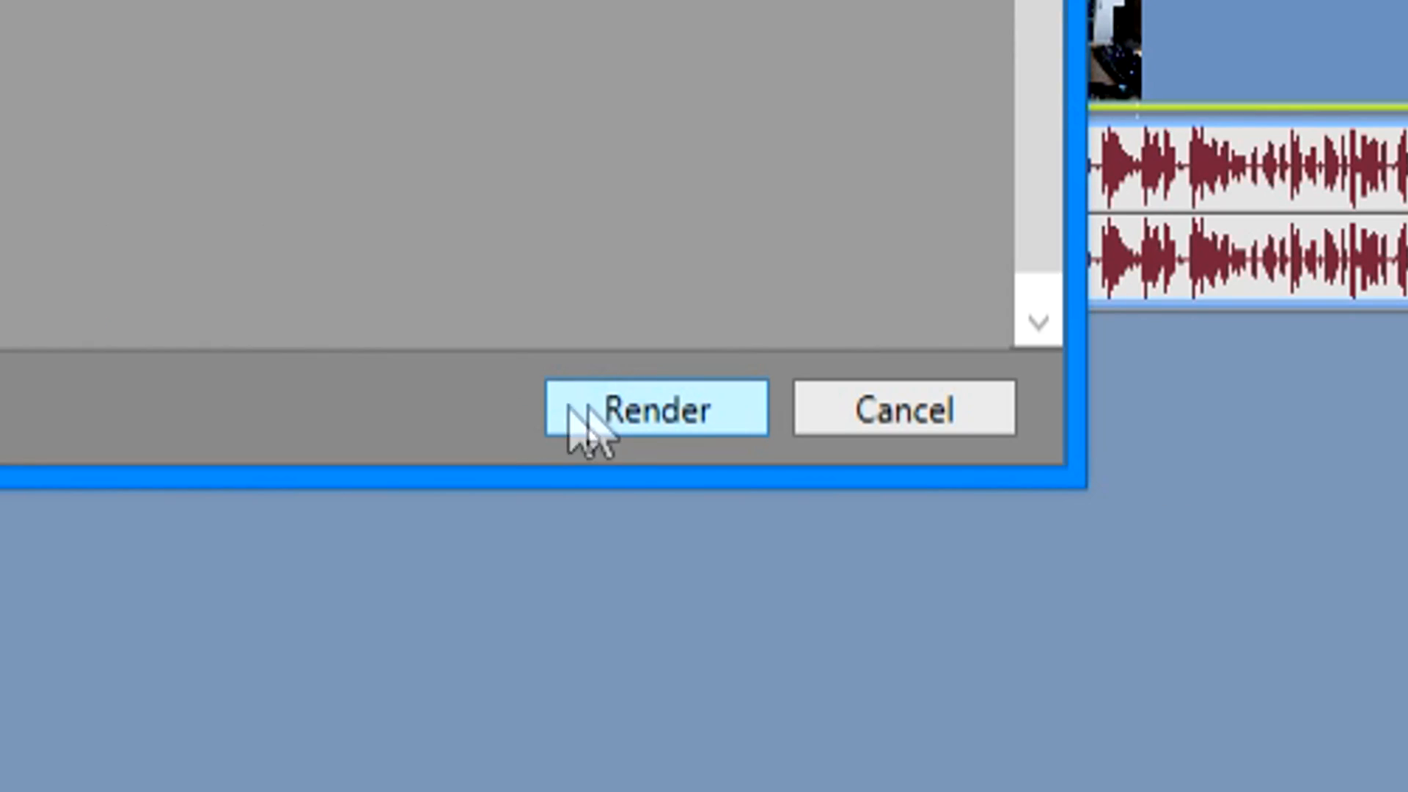
{"action": "left_click", "coordinate": [654, 409]}
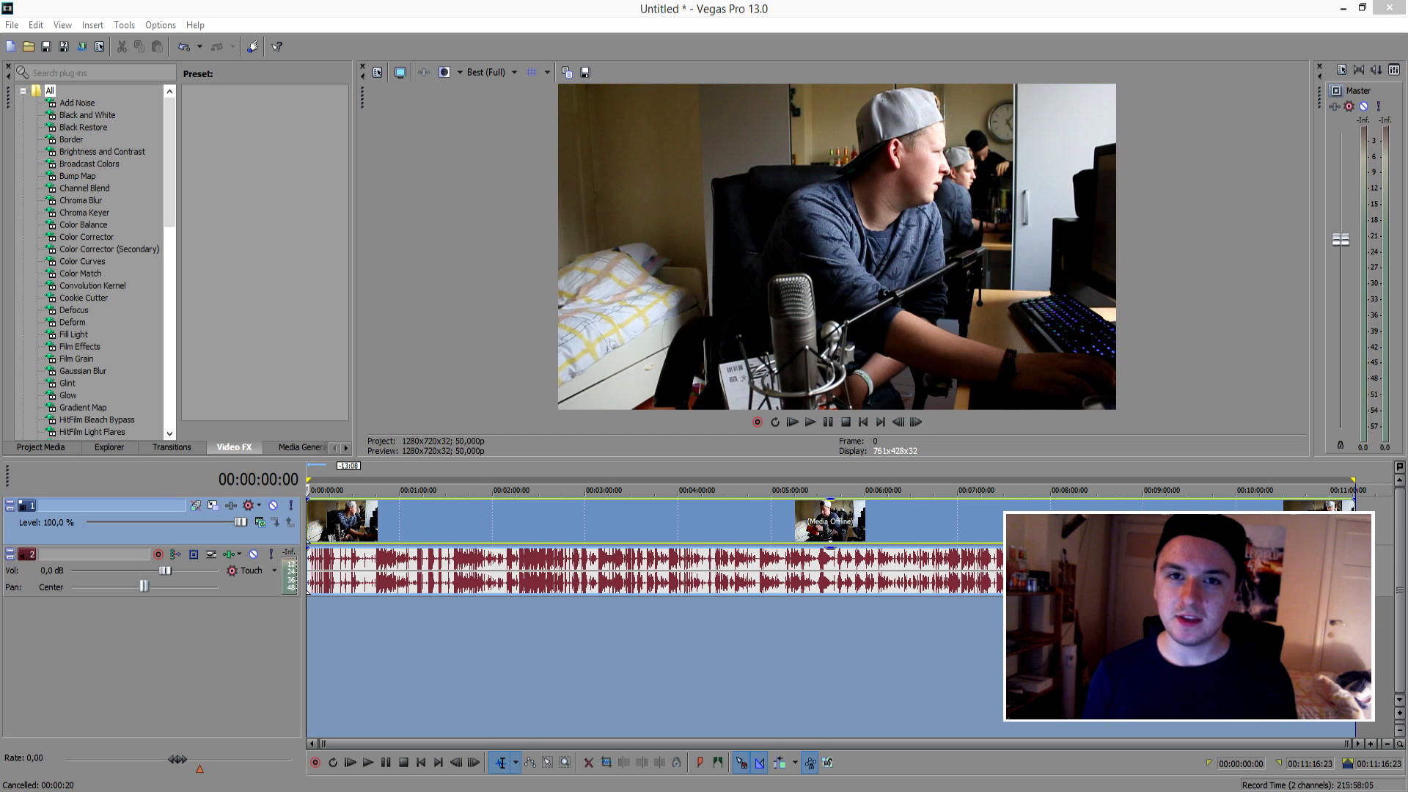